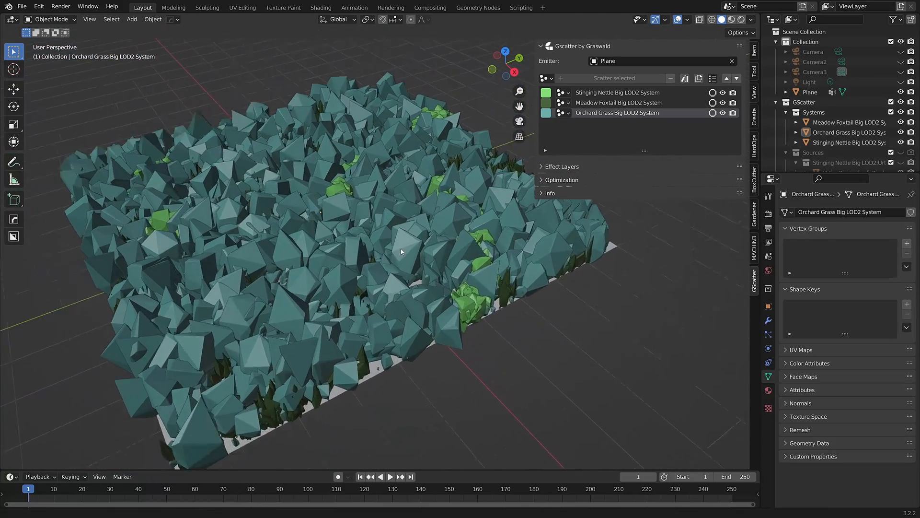
Expand the Optimization proxy settings and list the proxy methods Point Cloud and Convex Hull.
{"action": "left_click_drag", "start_coordinate": [401, 251], "coordinate": [351, 278]}
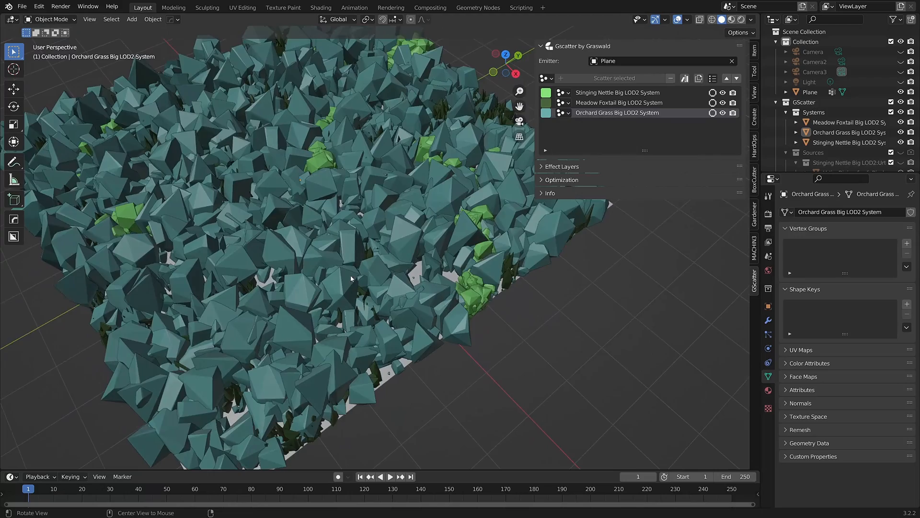
{"action": "left_click_drag", "start_coordinate": [351, 279], "coordinate": [250, 239]}
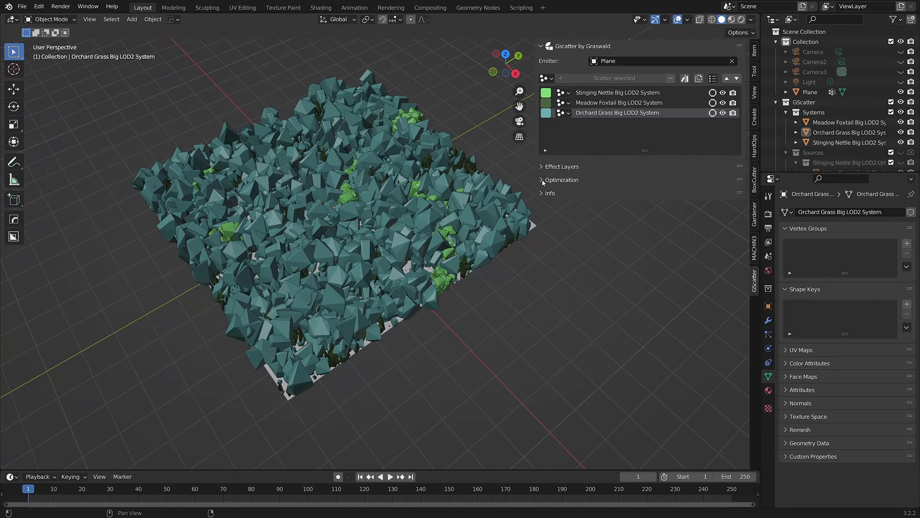
{"action": "left_click", "coordinate": [540, 180]}
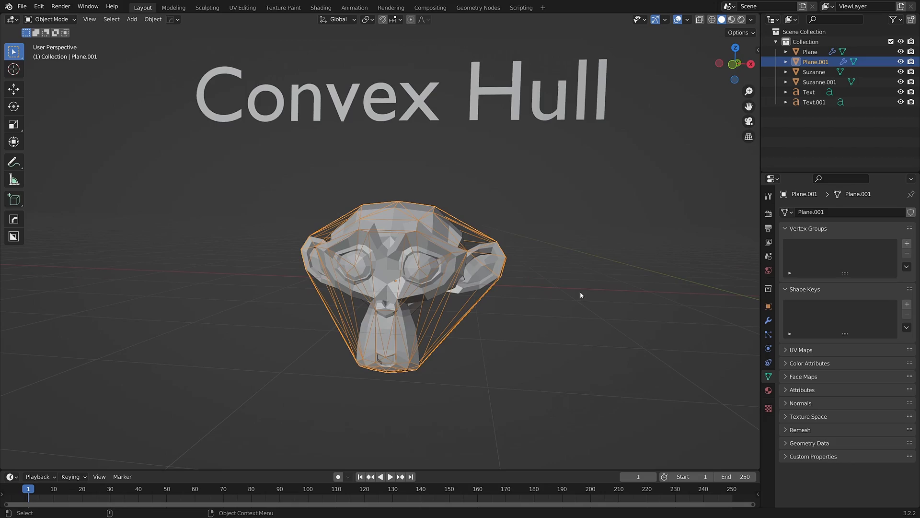
{"action": "left_click", "coordinate": [672, 219]}
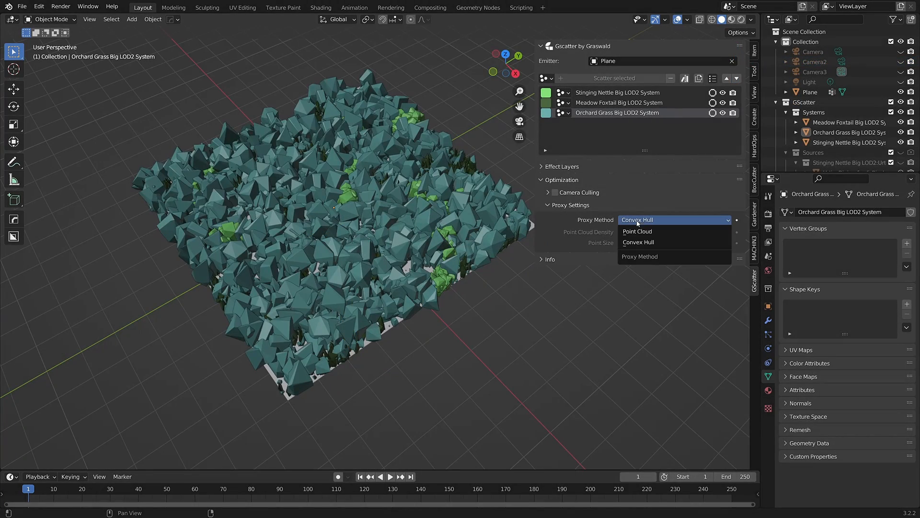
Switch the proxy to Point Cloud with density 4000 and point size 0.01.
{"action": "left_click", "coordinate": [636, 231]}
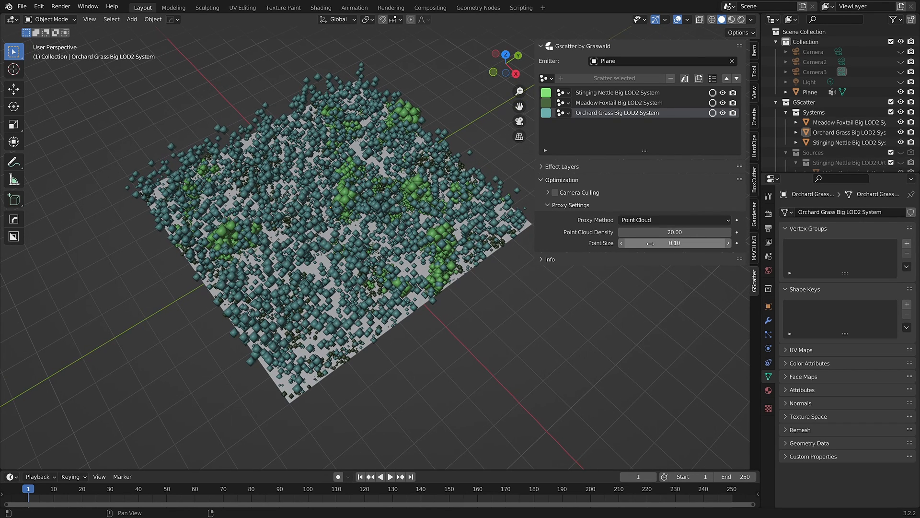
{"action": "left_click", "coordinate": [675, 243]}
{"action": "type", "text": "0.01"}
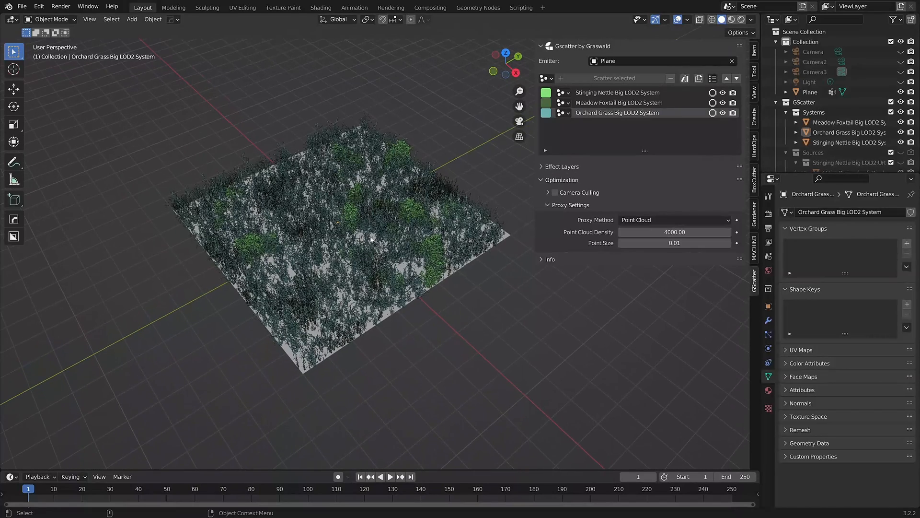
Switch the proxy method back to Convex Hull chunks.
{"action": "left_click", "coordinate": [675, 220]}
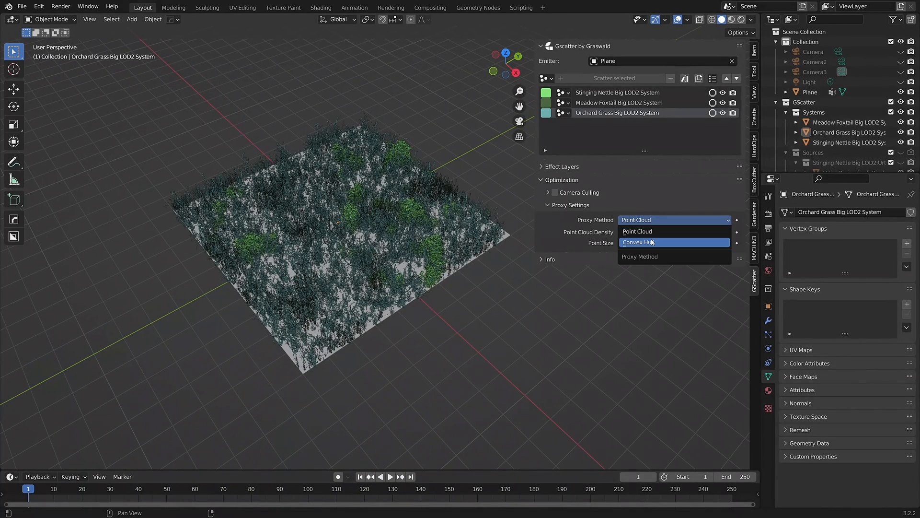
{"action": "left_click", "coordinate": [652, 242]}
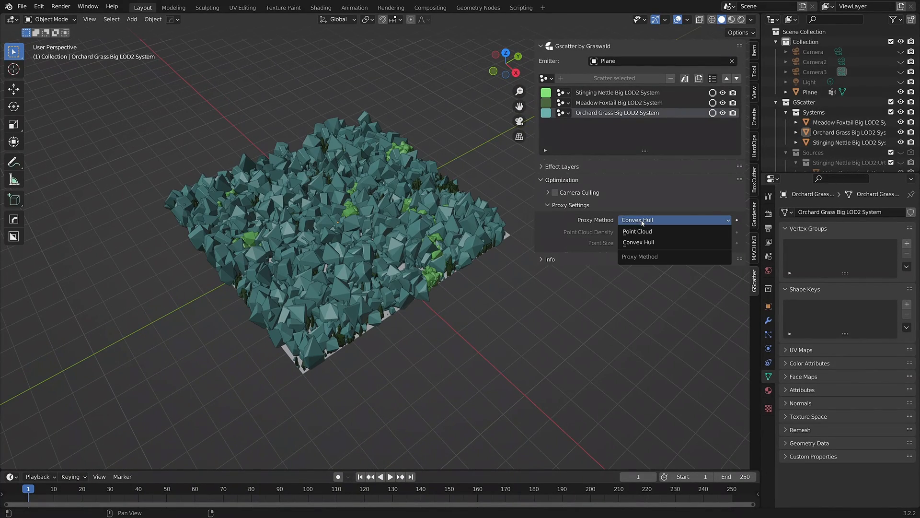